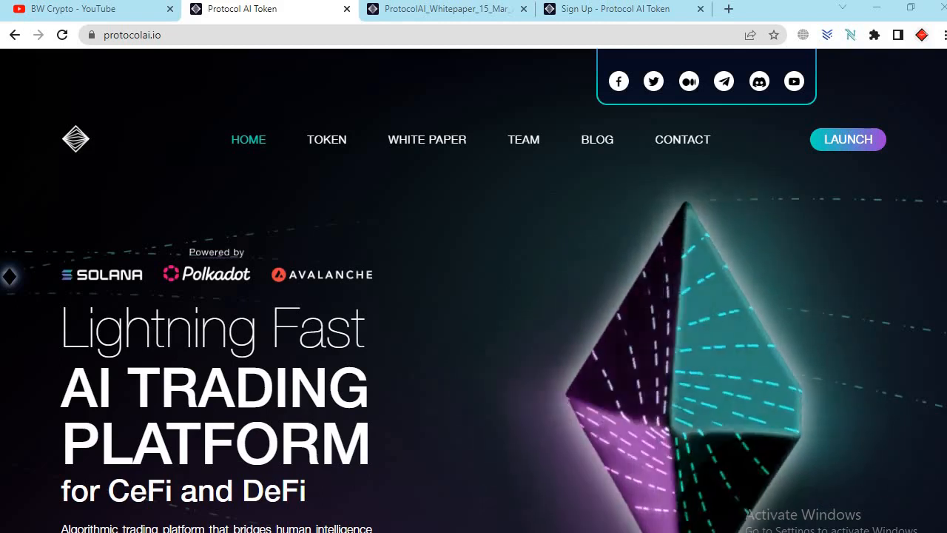
# Scroll the homepage past the hero banner and promo video to the Automated Trading section.
pyautogui.scroll(-3)
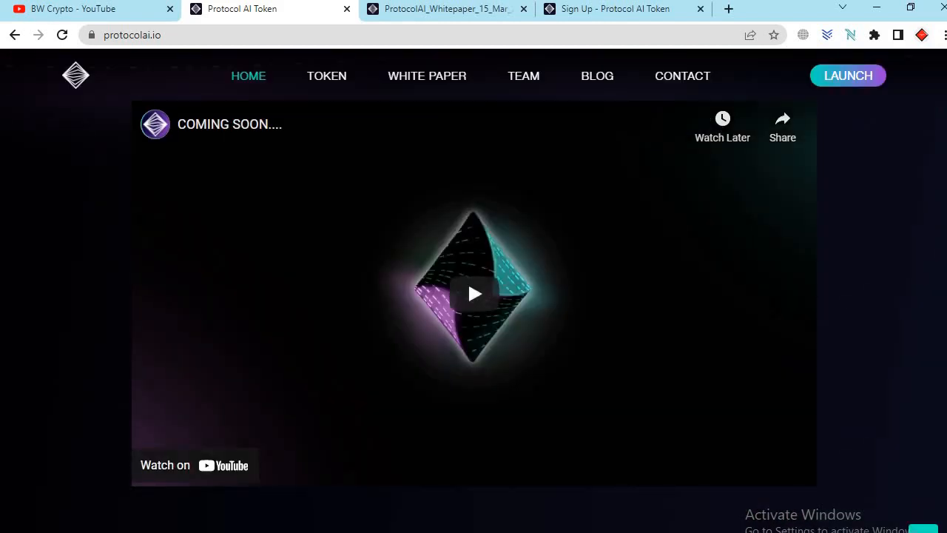
pyautogui.scroll(-3)
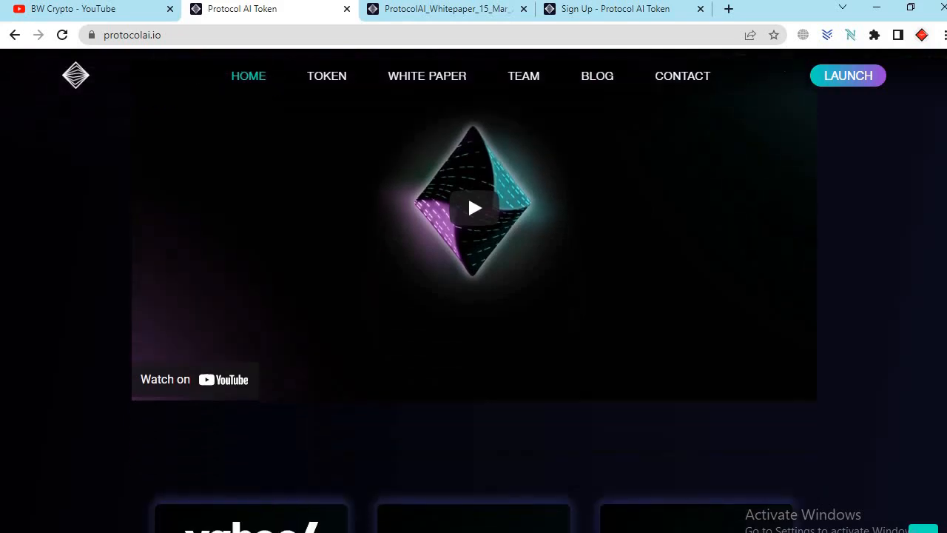
pyautogui.scroll(-3)
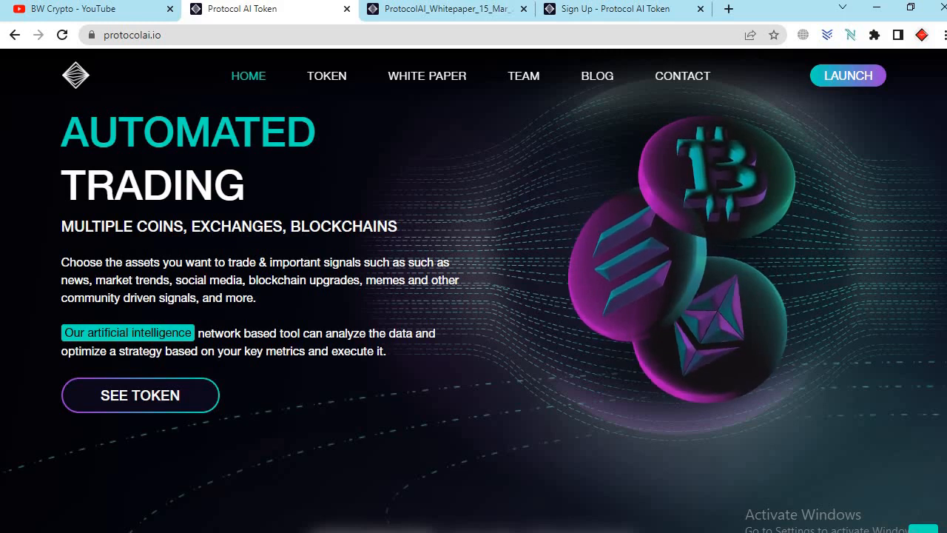
# Scroll through the Optimize Your Trading feature grid, AI Powered to Copy Trading, toward Our Eco System.
pyautogui.scroll(-3)
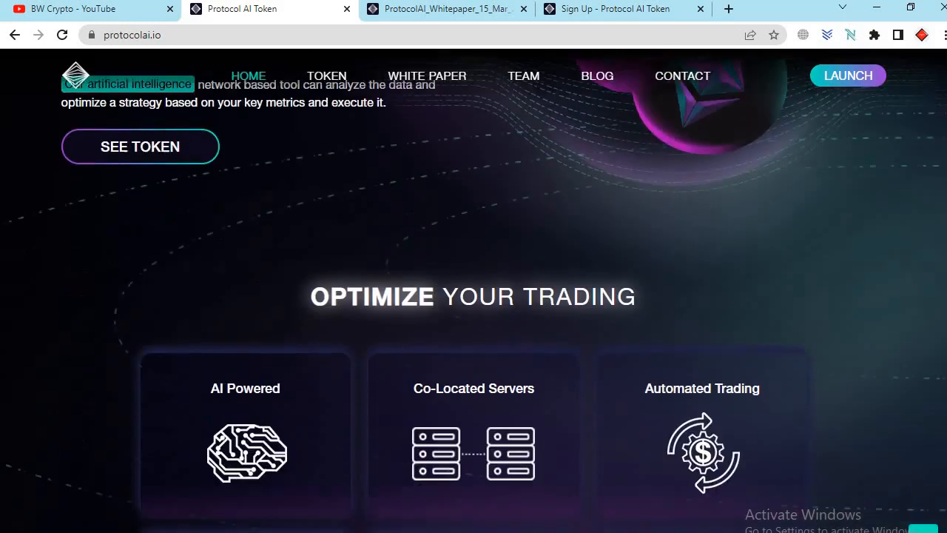
pyautogui.scroll(-3)
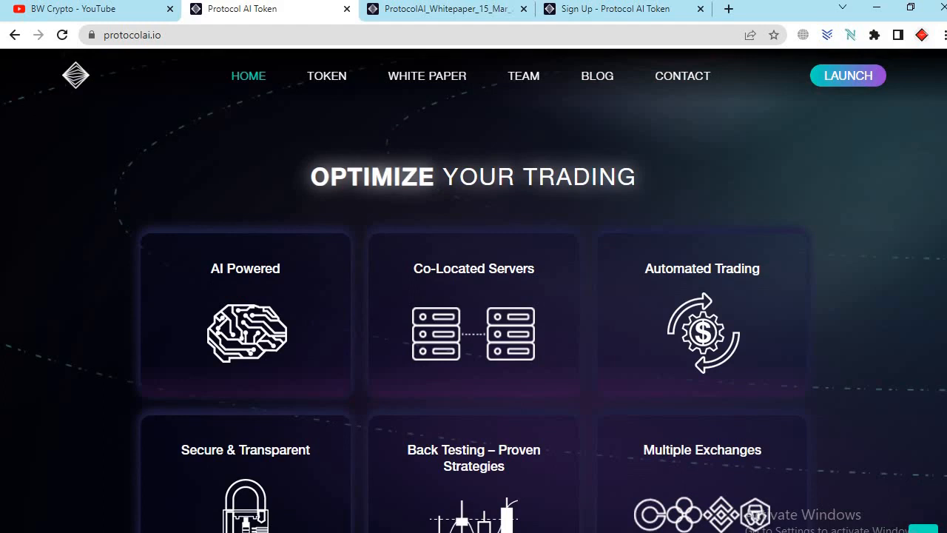
pyautogui.scroll(-3)
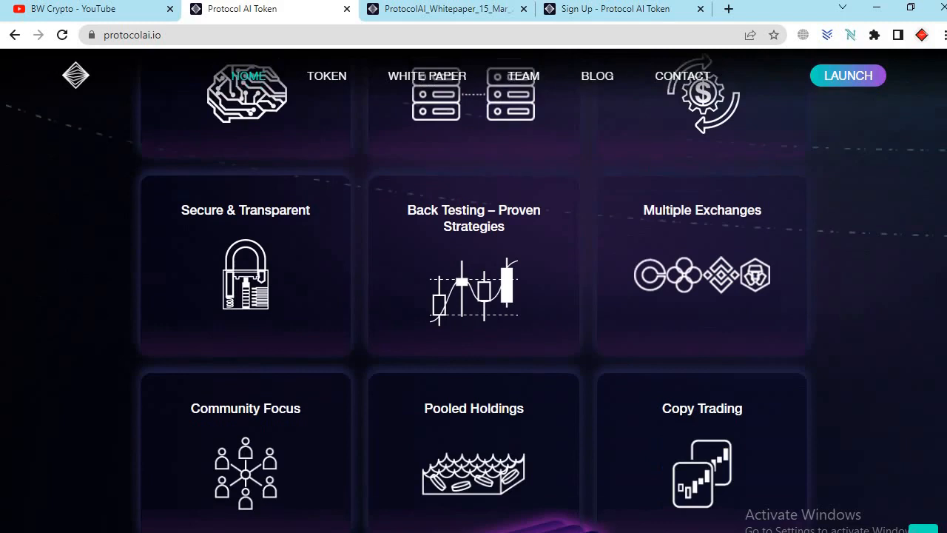
pyautogui.scroll(-3)
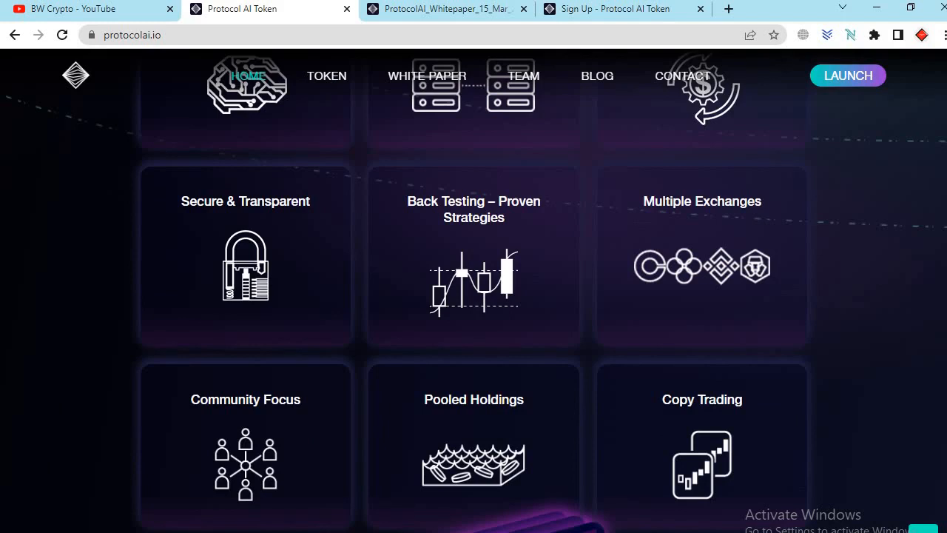
pyautogui.scroll(-3)
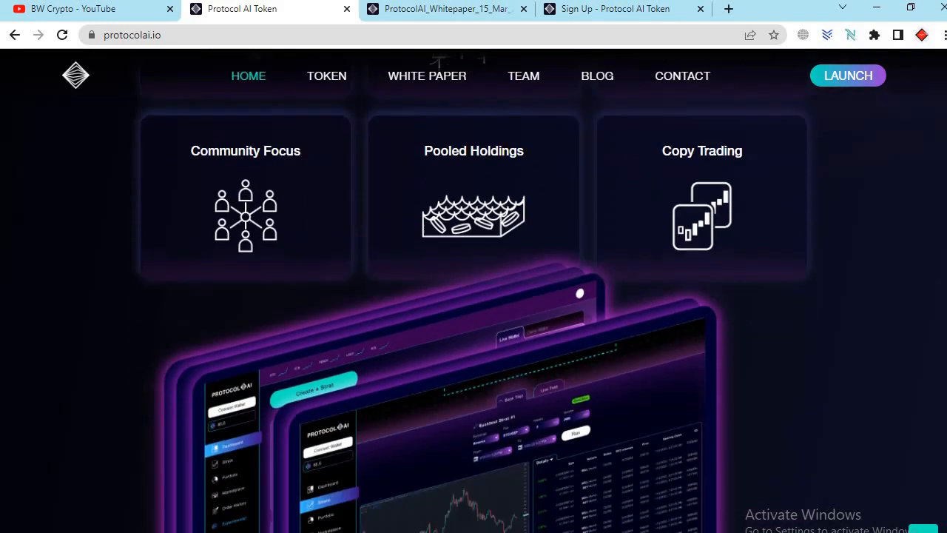
pyautogui.scroll(-3)
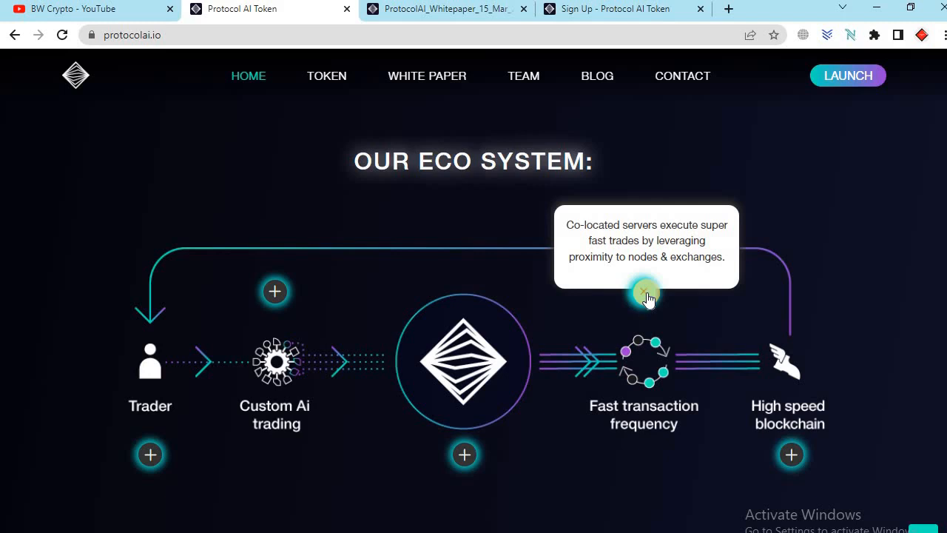
pyautogui.moveTo(762, 407)
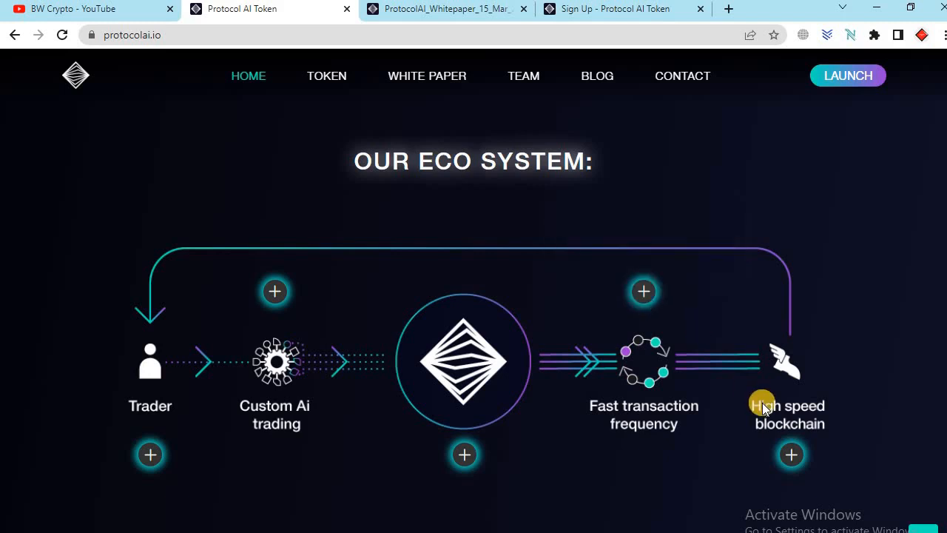
pyautogui.moveTo(807, 427)
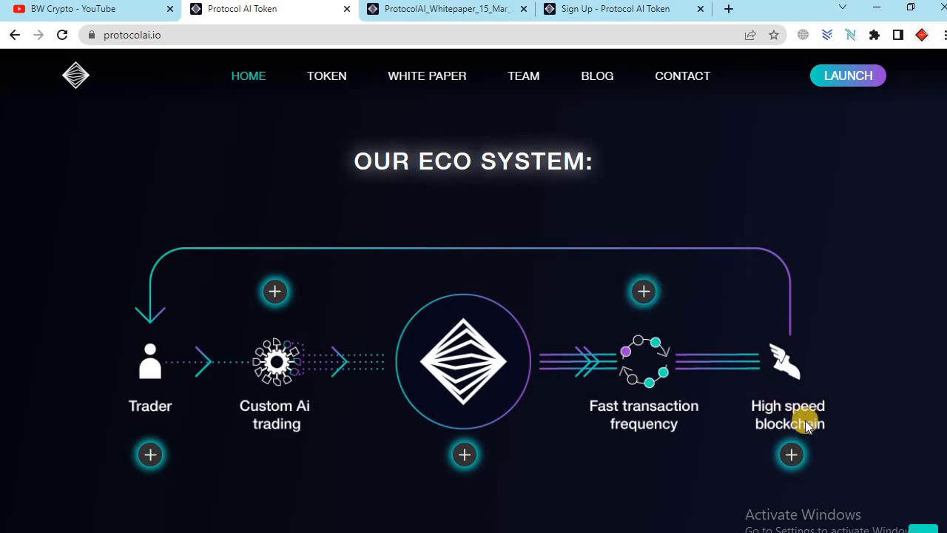
# Read an Our Eco System tooltip marker, then navigate toward the Protocol AI Token section.
pyautogui.click(791, 454)
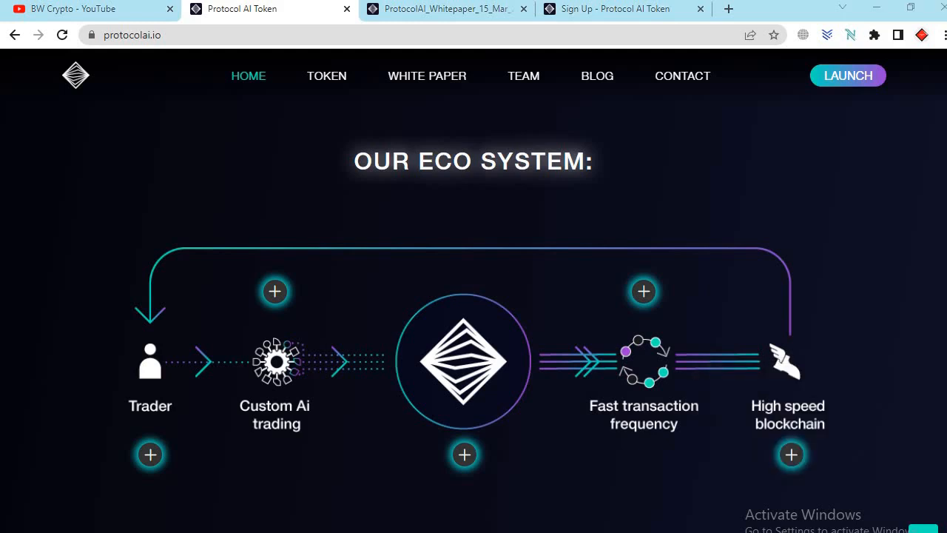
pyautogui.click(325, 76)
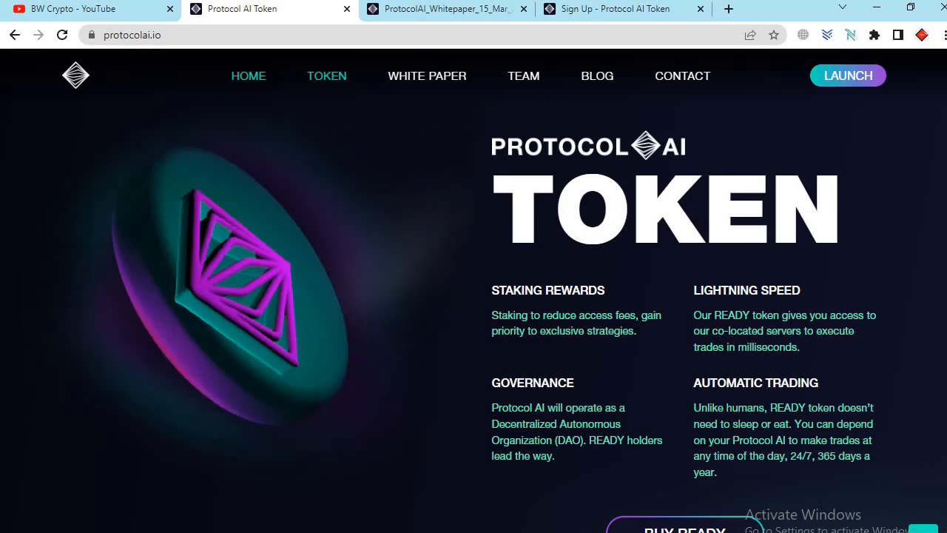
# Scroll past the token contract address and blog cards to the Roadmap's Q3 2022–Q2 2023 milestones.
pyautogui.scroll(-3)
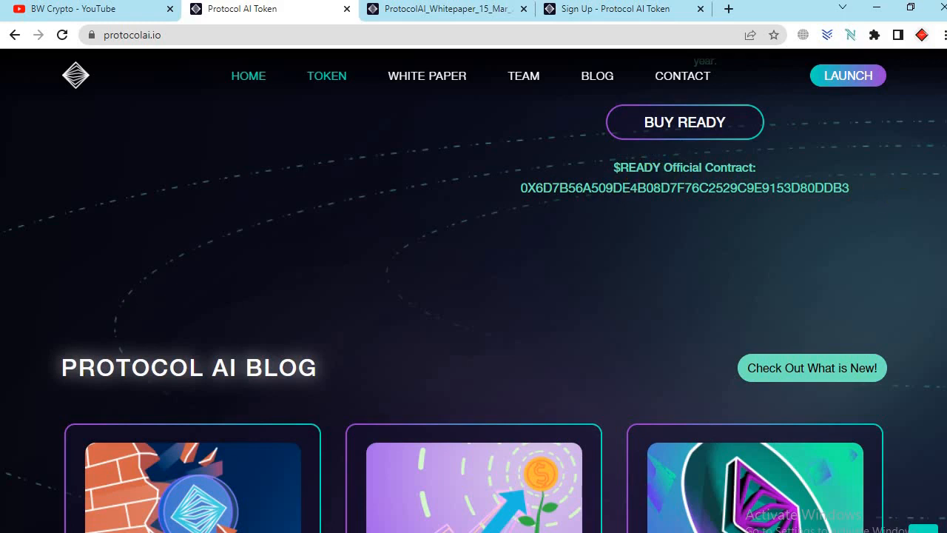
pyautogui.scroll(-3)
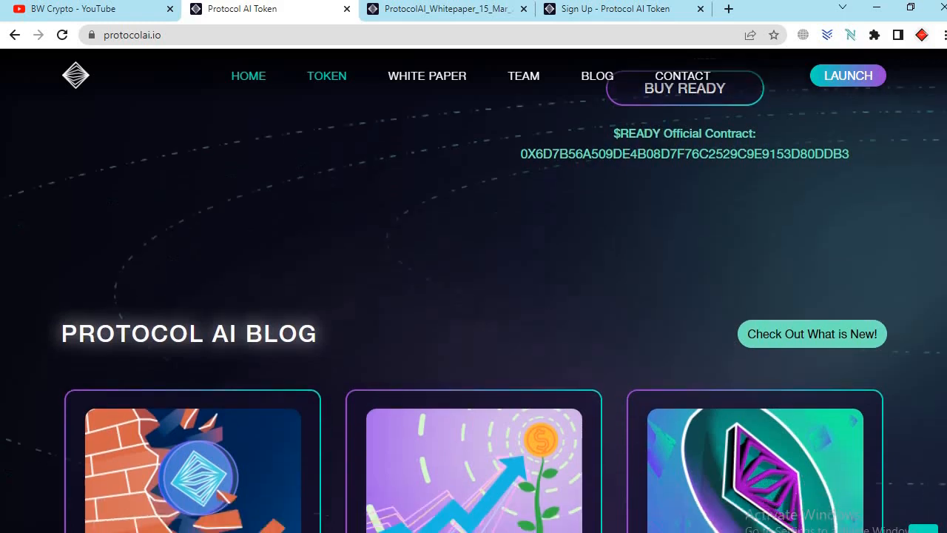
pyautogui.scroll(-3)
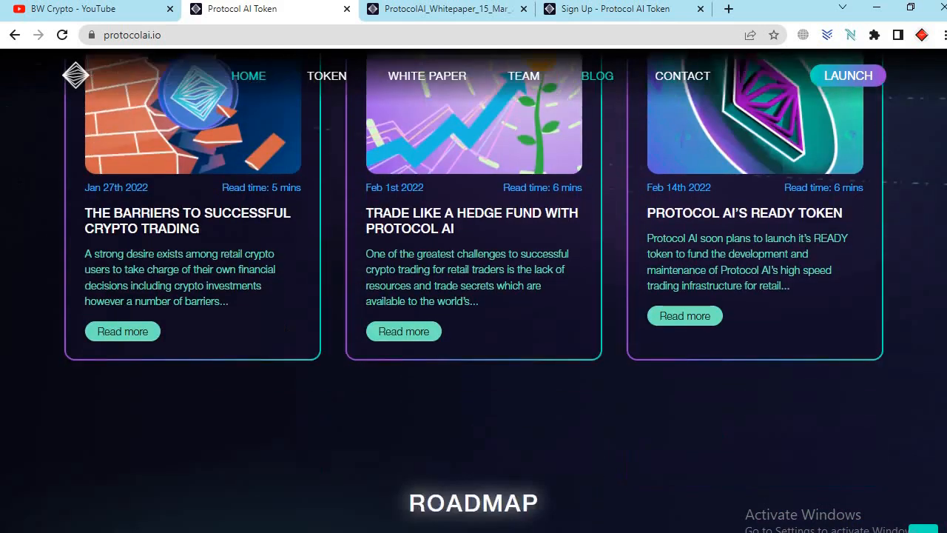
pyautogui.scroll(-3)
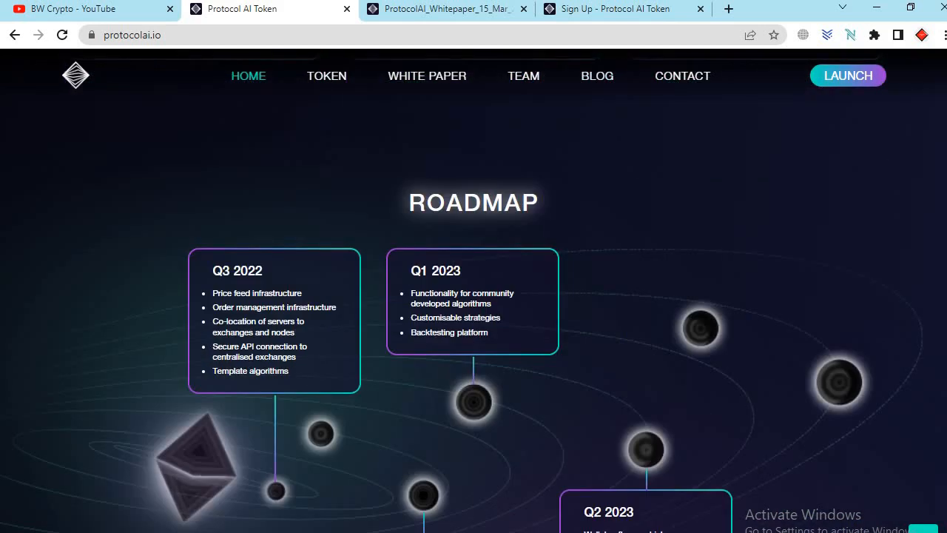
pyautogui.scroll(-3)
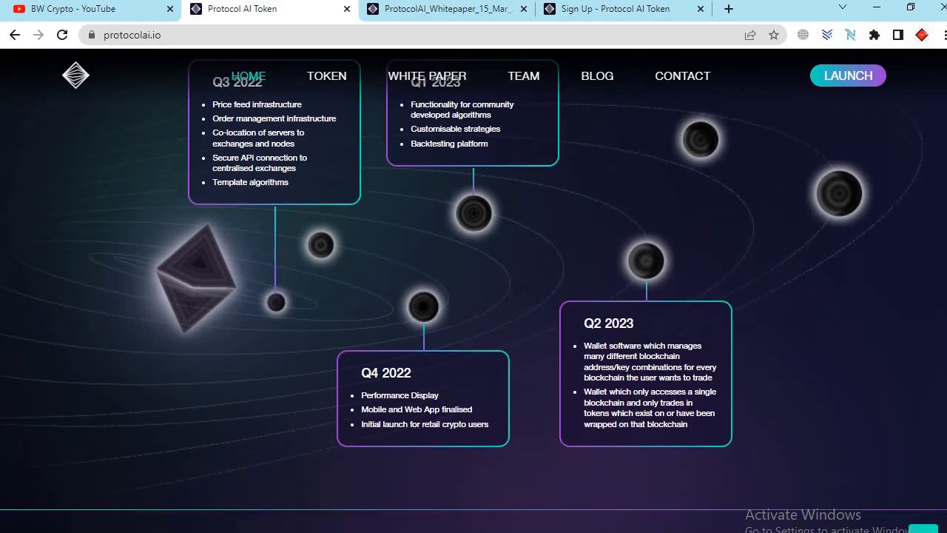
# Scroll through the remaining Roadmap to the Join the Community links and site footer.
pyautogui.scroll(-3)
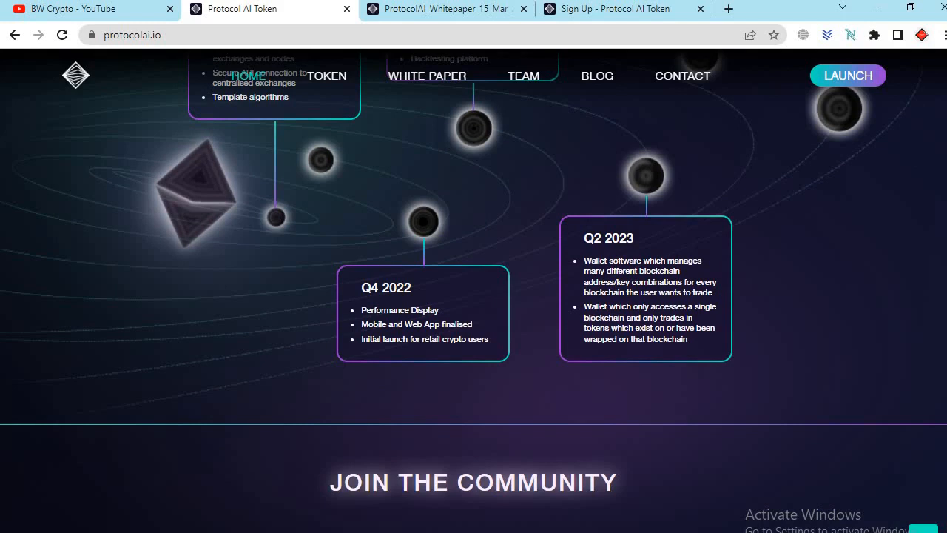
pyautogui.scroll(-3)
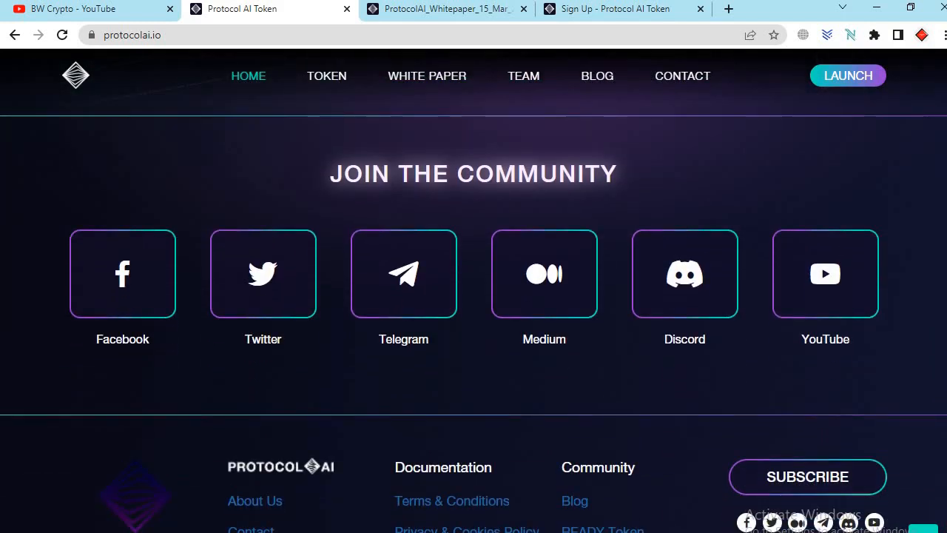
pyautogui.scroll(-3)
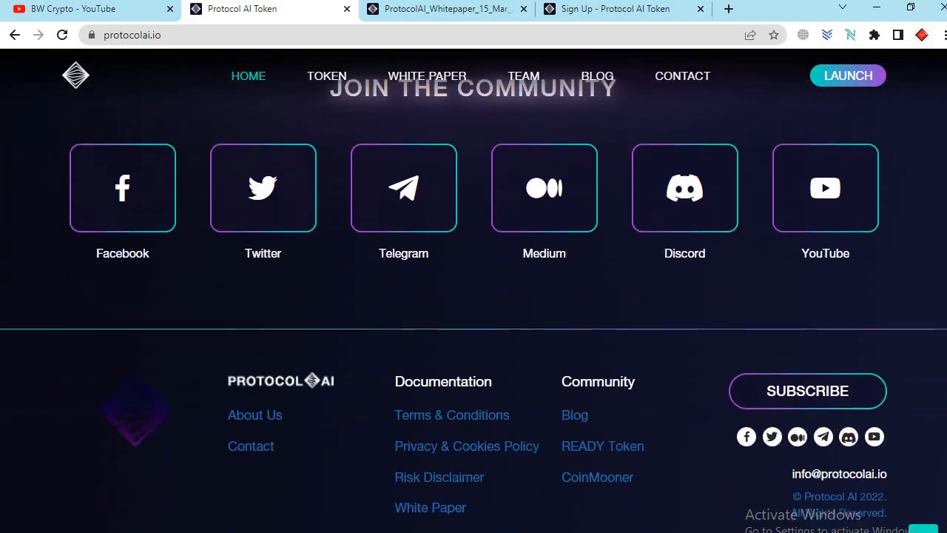
pyautogui.scroll(3)
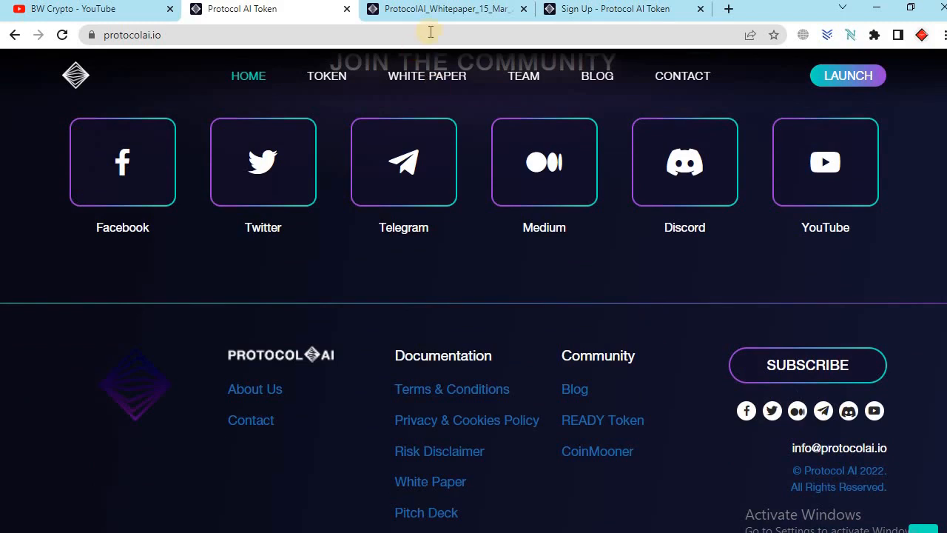
# View the whitepaper PDF's Contents on pages 2 and 3.
pyautogui.click(444, 9)
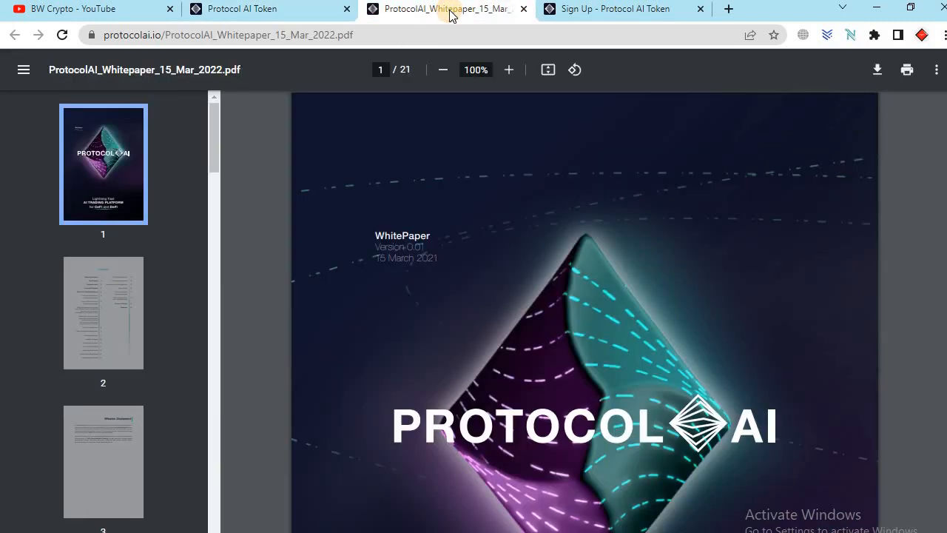
pyautogui.moveTo(403, 80)
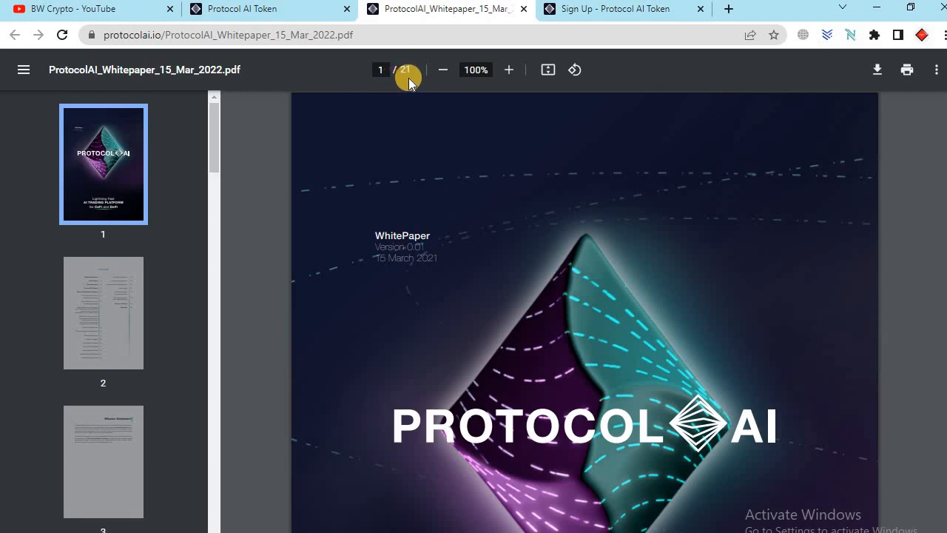
pyautogui.click(104, 313)
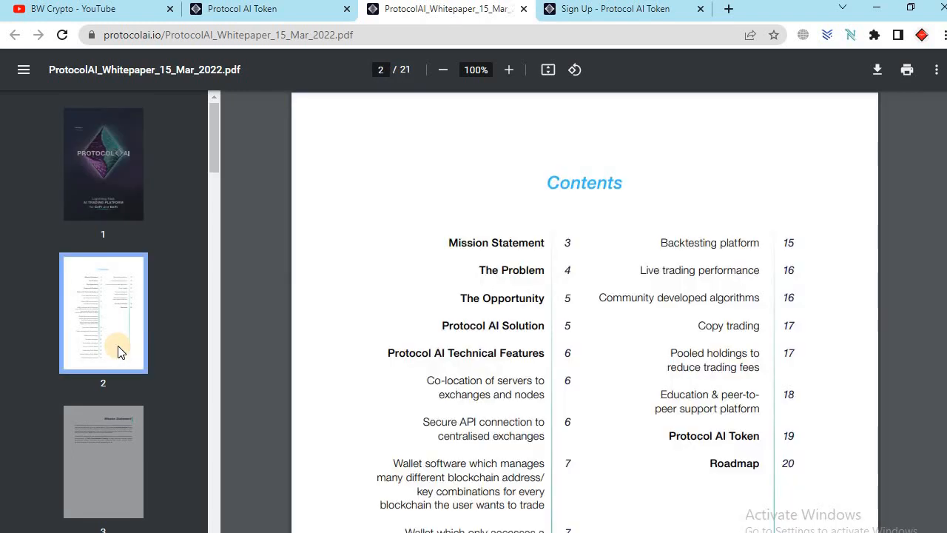
pyautogui.click(103, 462)
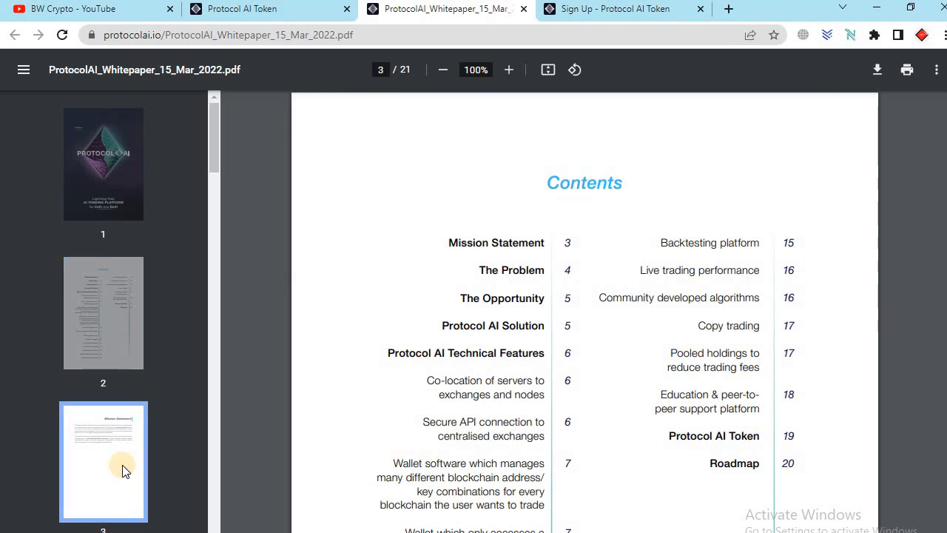
# View the sign-up page, then return to the Protocol AI homepage hero.
pyautogui.click(622, 8)
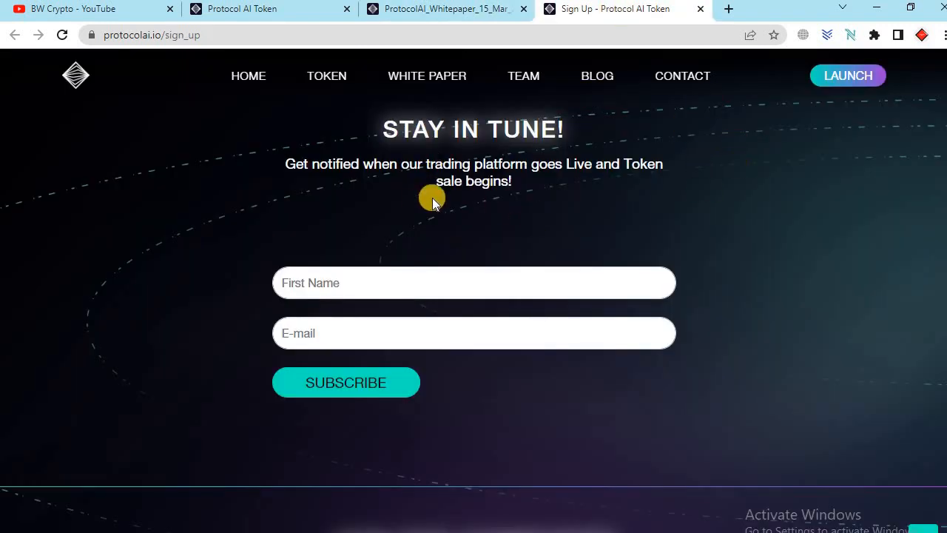
pyautogui.moveTo(542, 193)
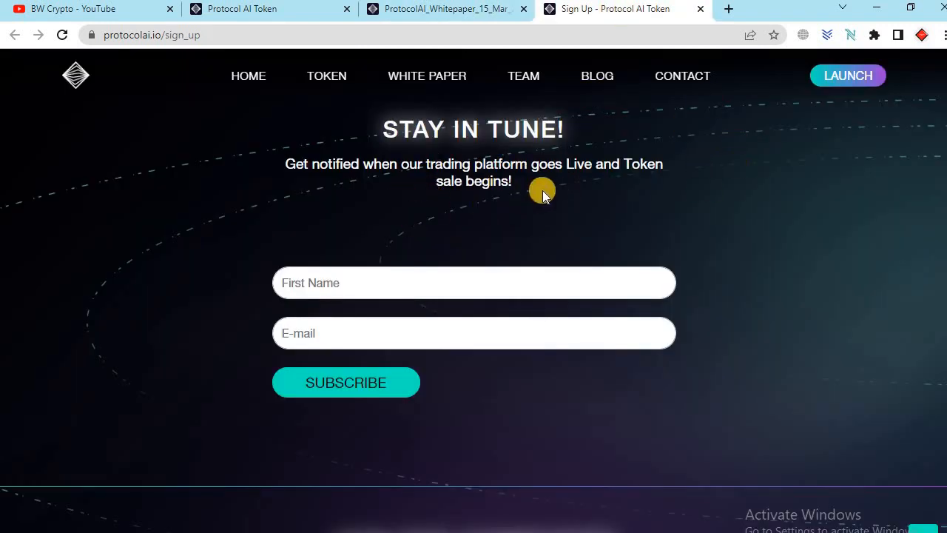
pyautogui.click(249, 75)
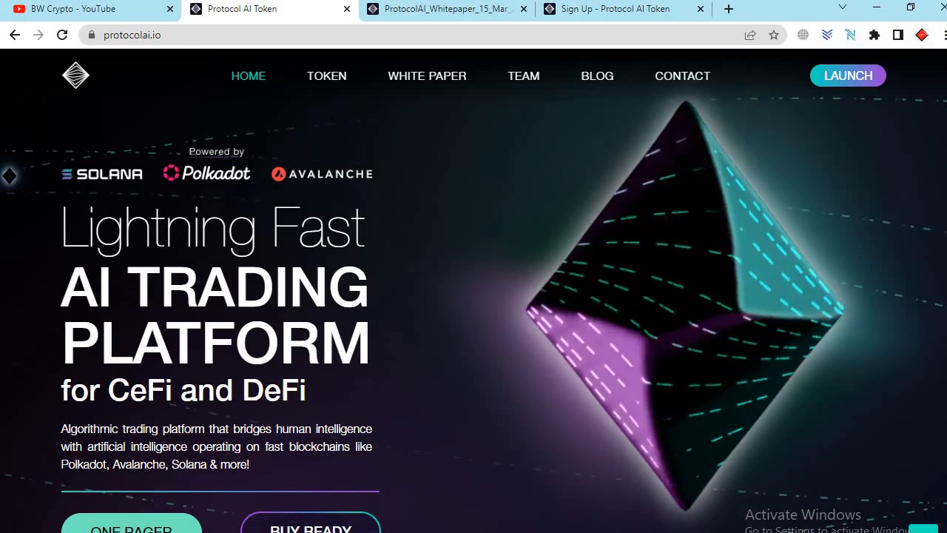